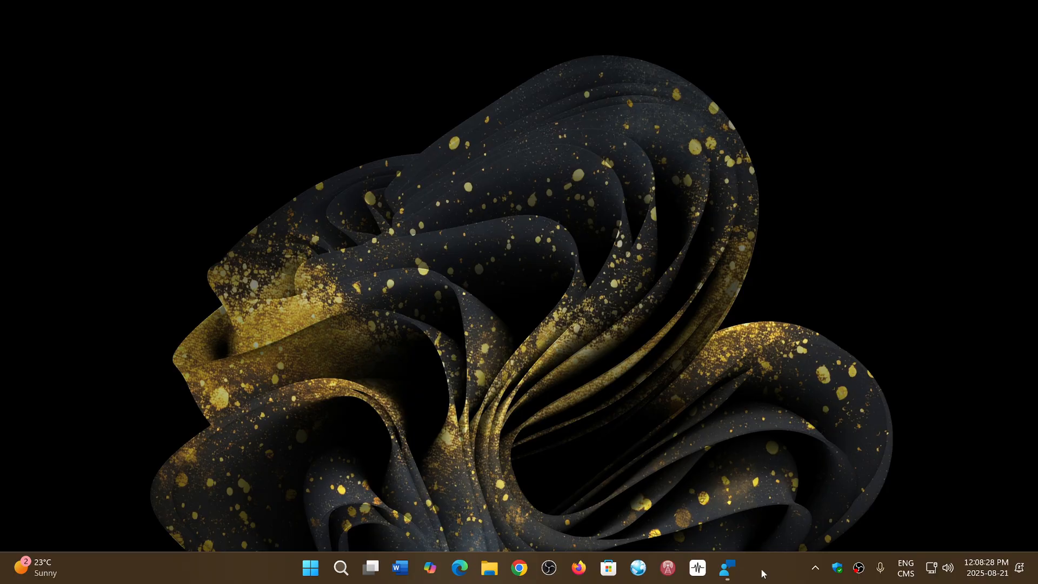
pyautogui.moveTo(757, 502)
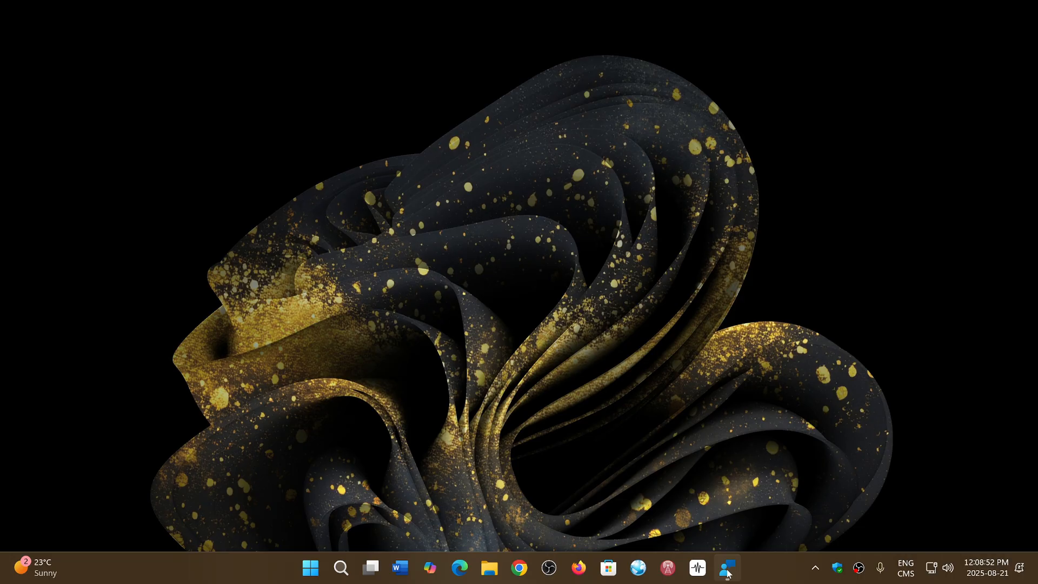
# Review the 'ssd' feedback results, led by the seven-upvote KB5063878 SSD/HDD errors report.
pyautogui.click(726, 567)
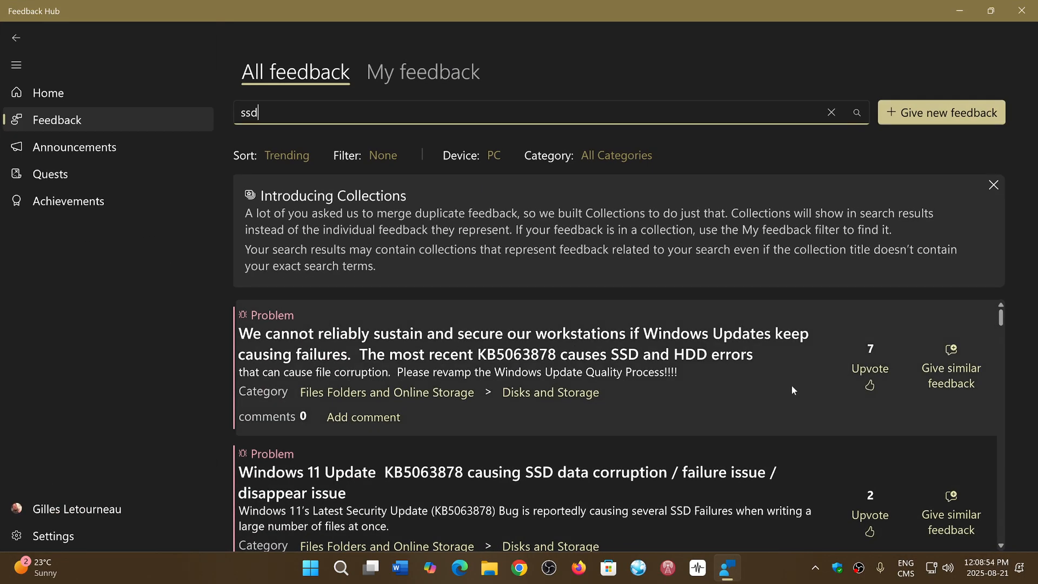
pyautogui.moveTo(766, 452)
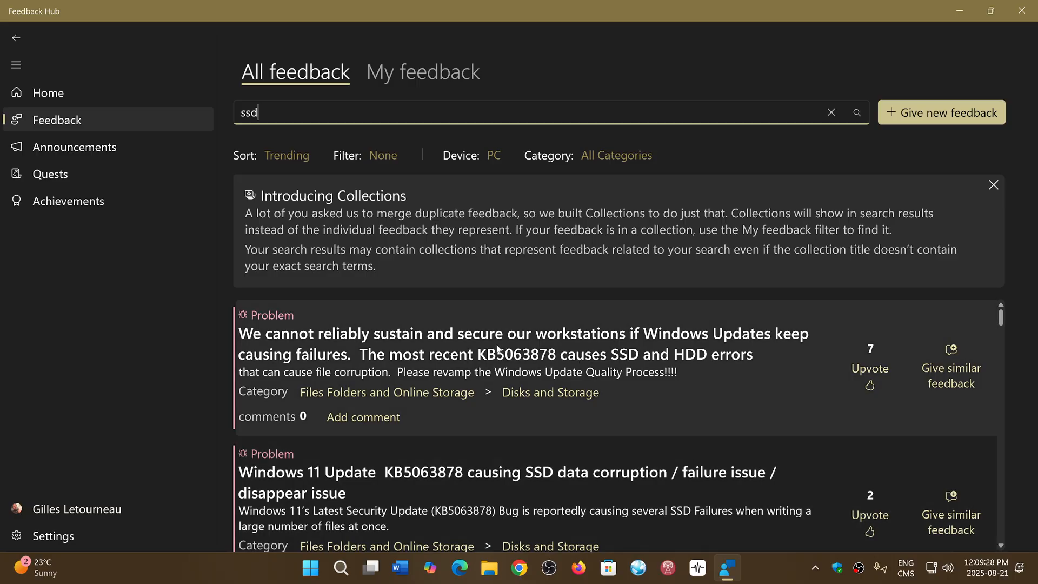
pyautogui.scroll(-3)
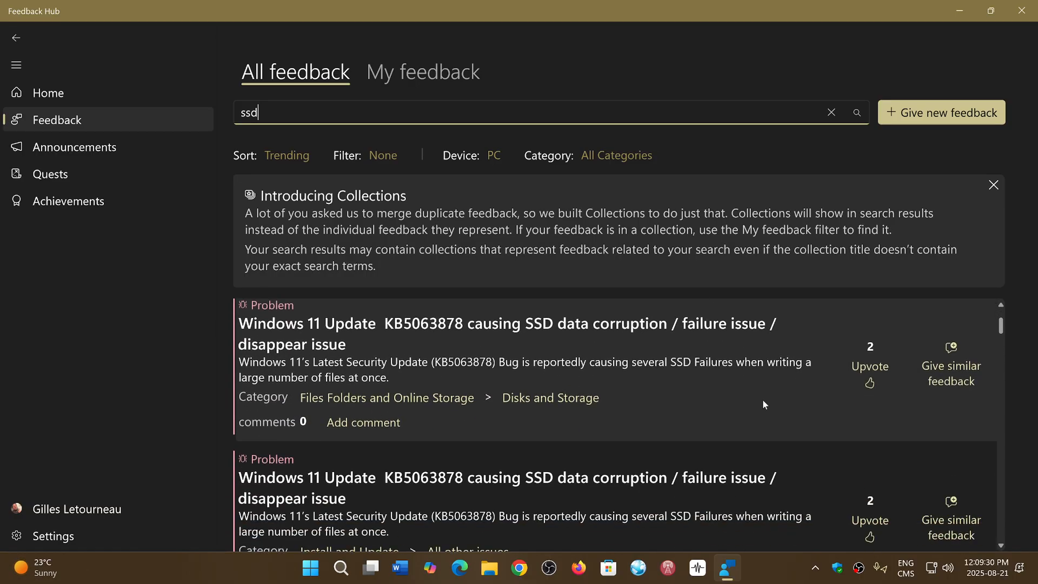
pyautogui.scroll(-3)
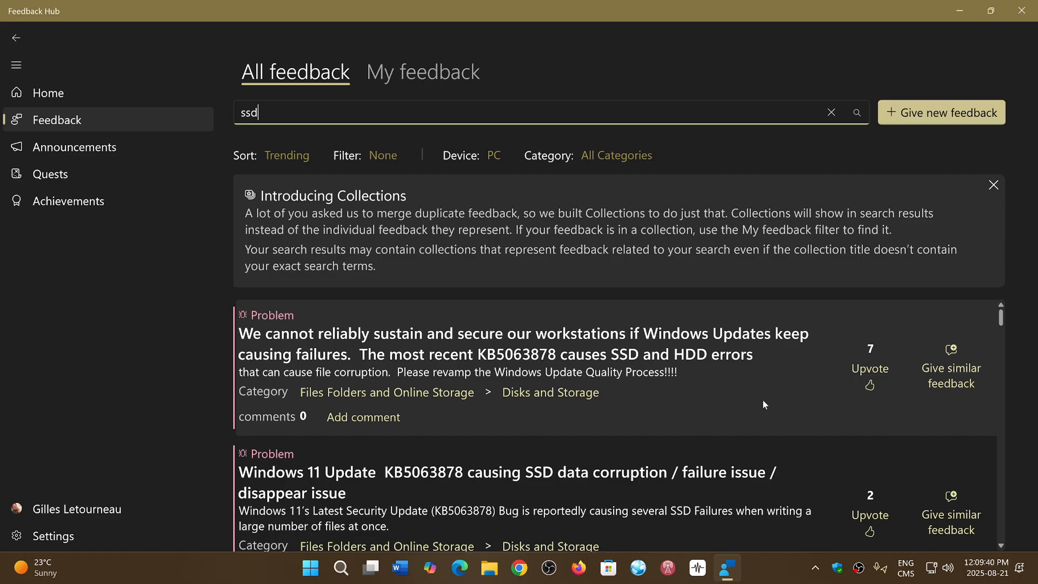
pyautogui.moveTo(724, 462)
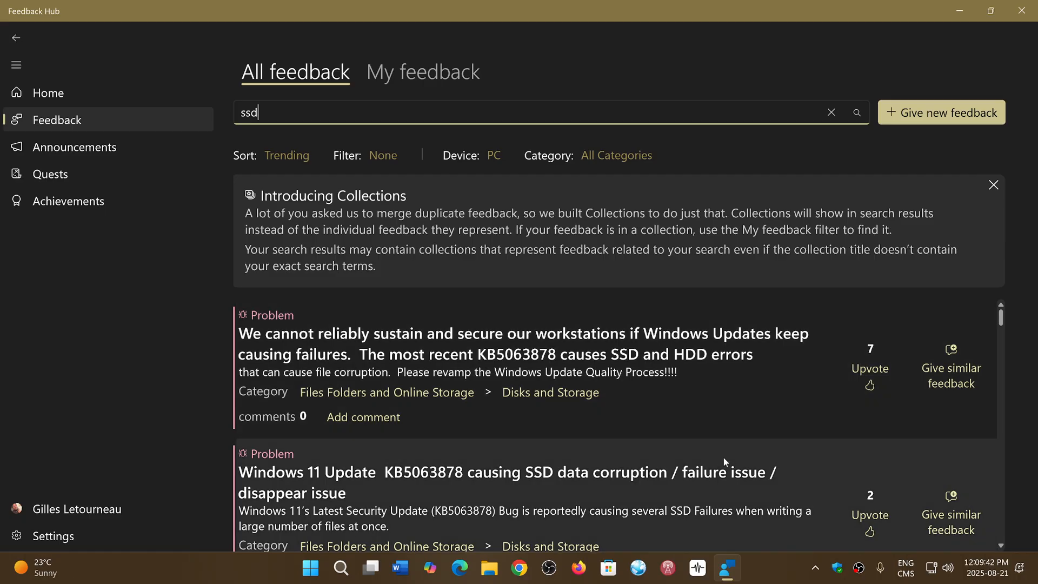
pyautogui.moveTo(686, 462)
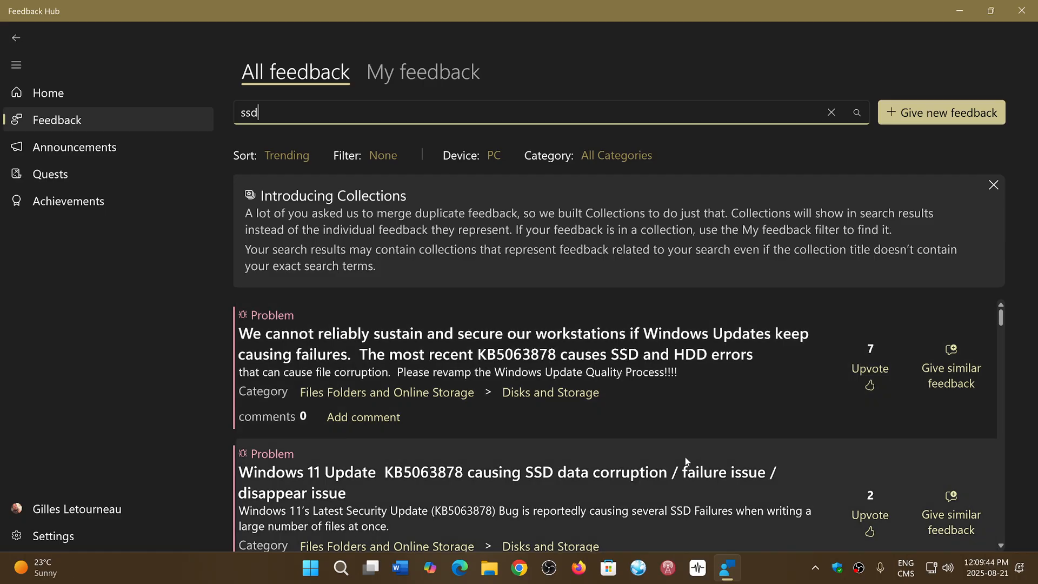
pyautogui.moveTo(688, 384)
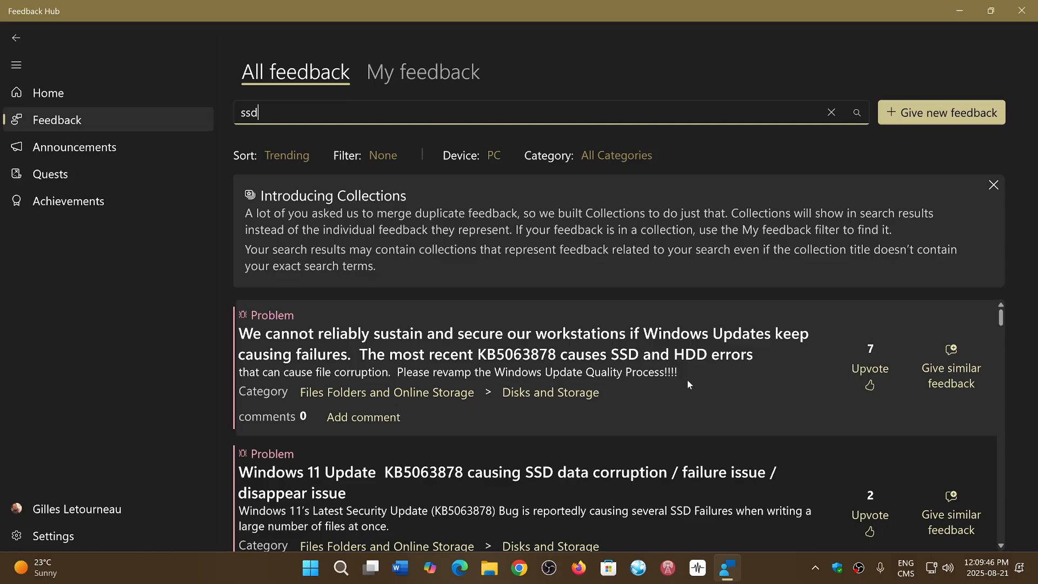
pyautogui.scroll(-3)
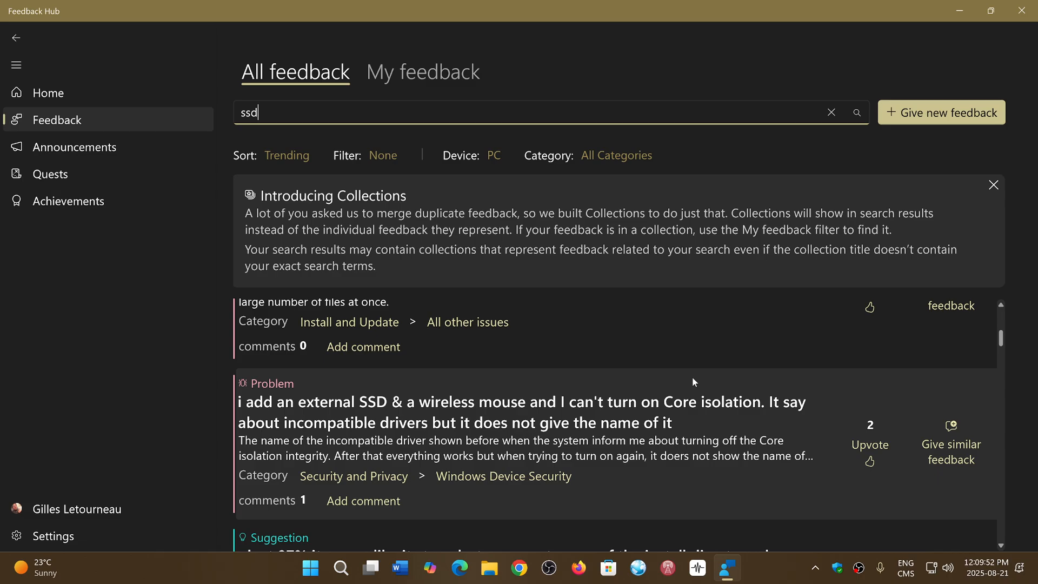
pyautogui.moveTo(763, 400)
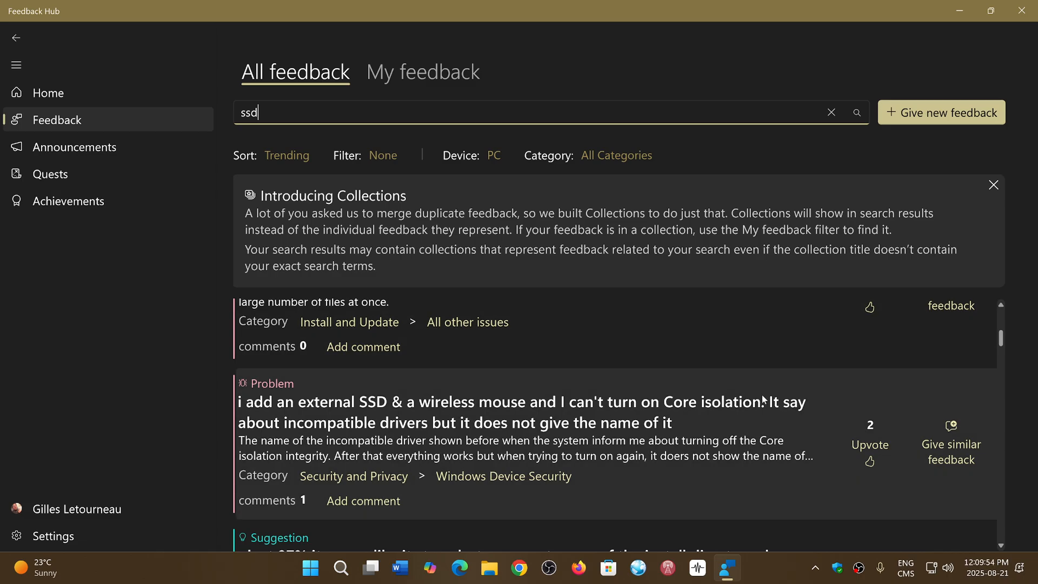
pyautogui.scroll(-3)
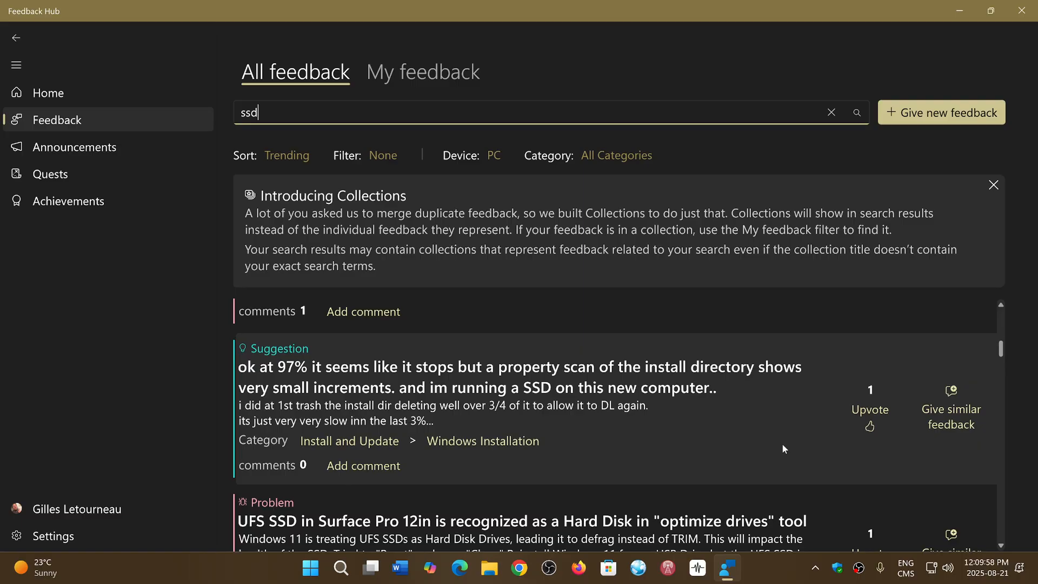
pyautogui.moveTo(965, 63)
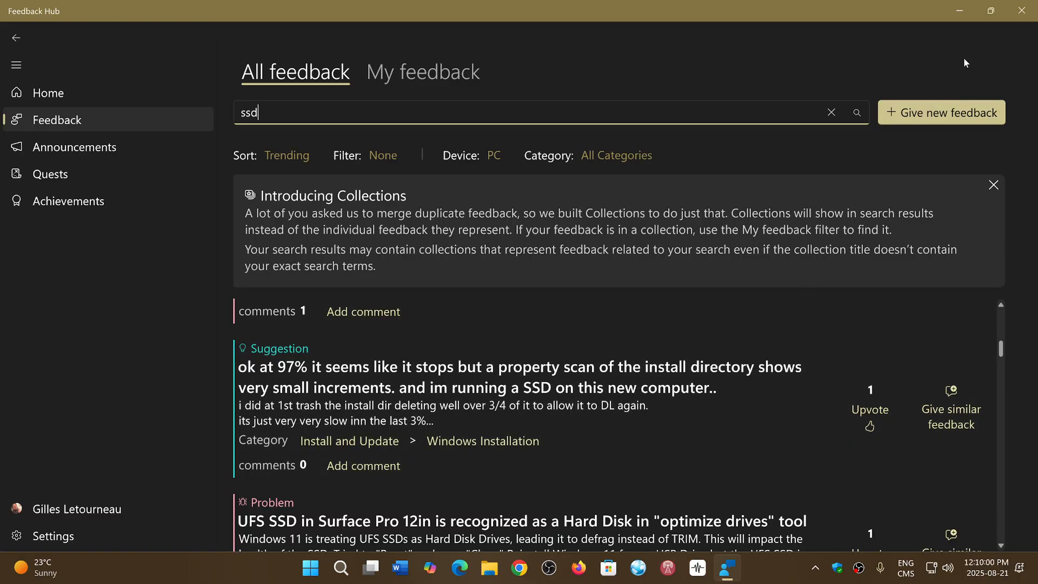
pyautogui.moveTo(1021, 10)
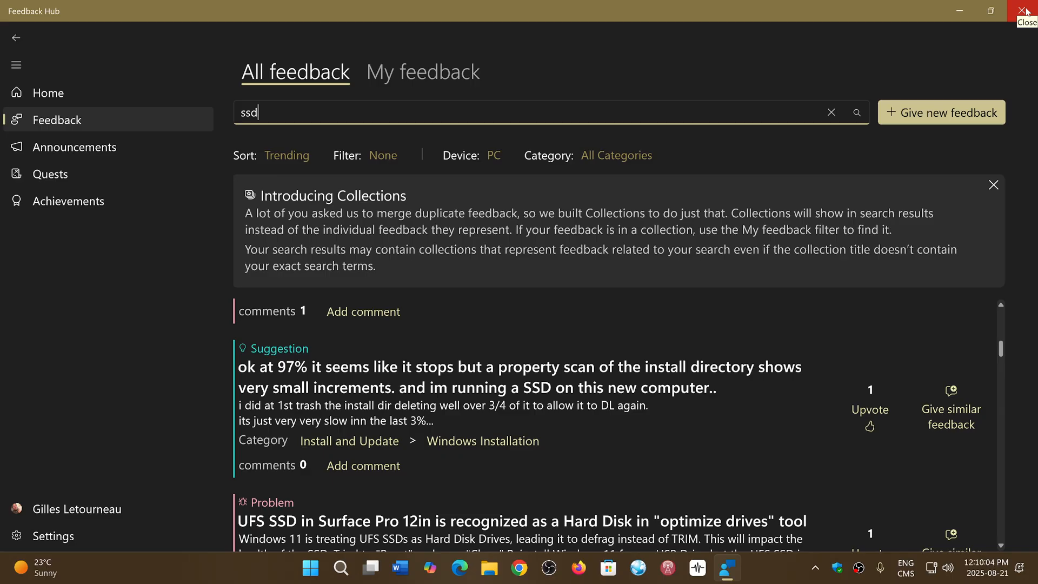
# Close Feedback Hub and bring up Task Manager's Performance view maximized from the Start menu.
pyautogui.click(1026, 11)
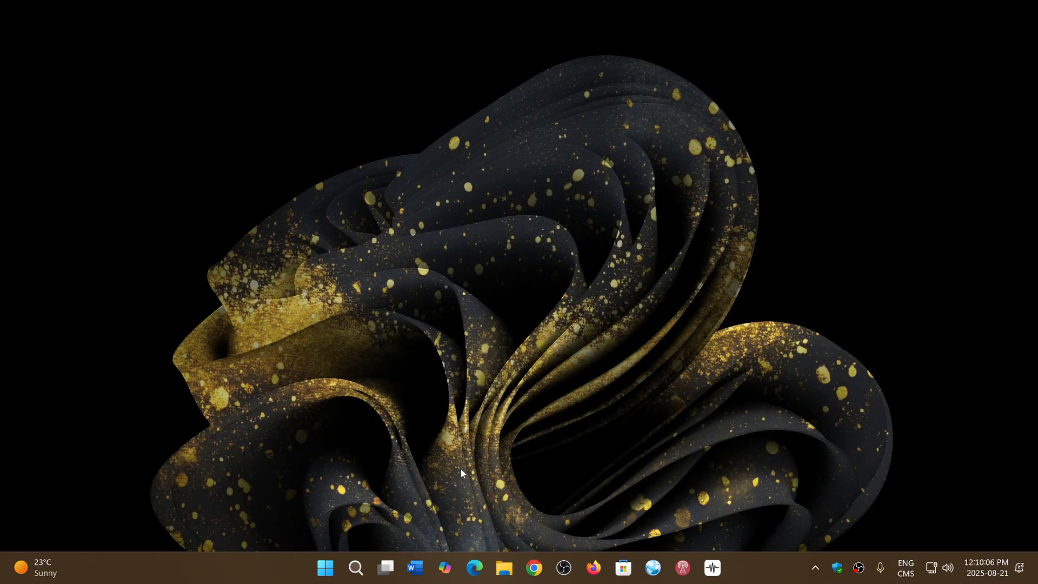
pyautogui.rightClick(325, 567)
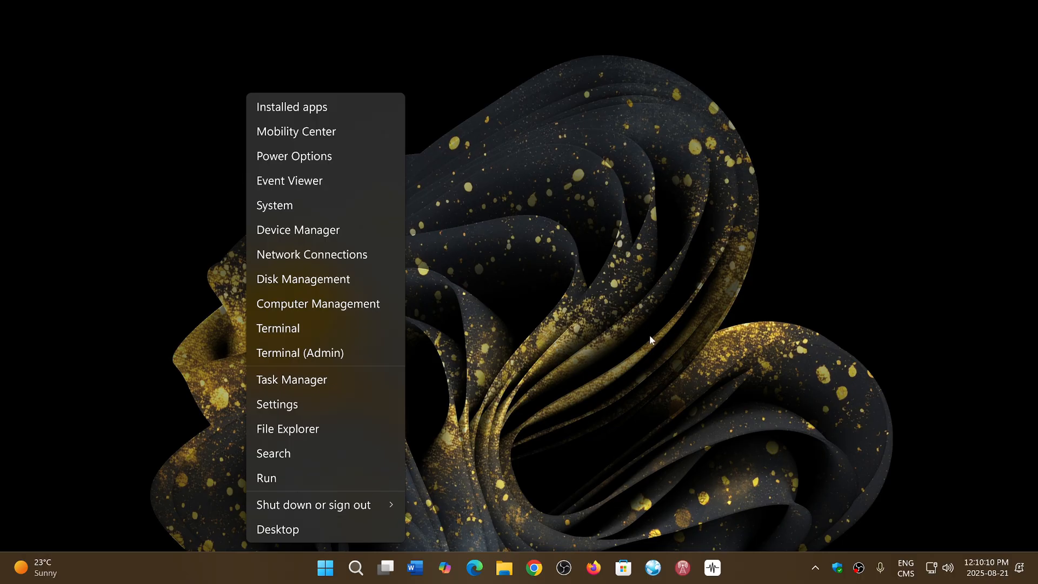
pyautogui.moveTo(567, 389)
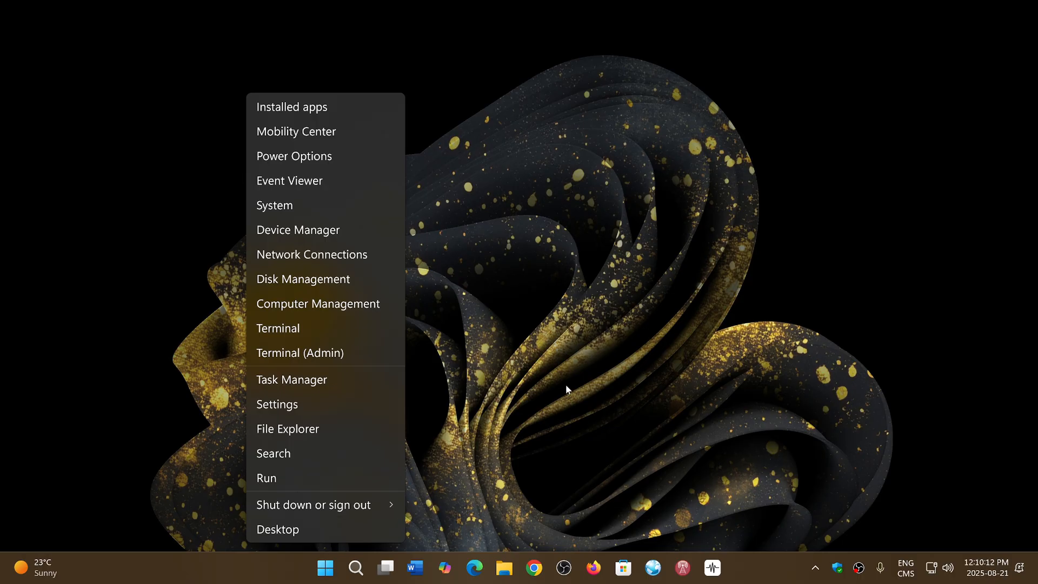
pyautogui.moveTo(428, 386)
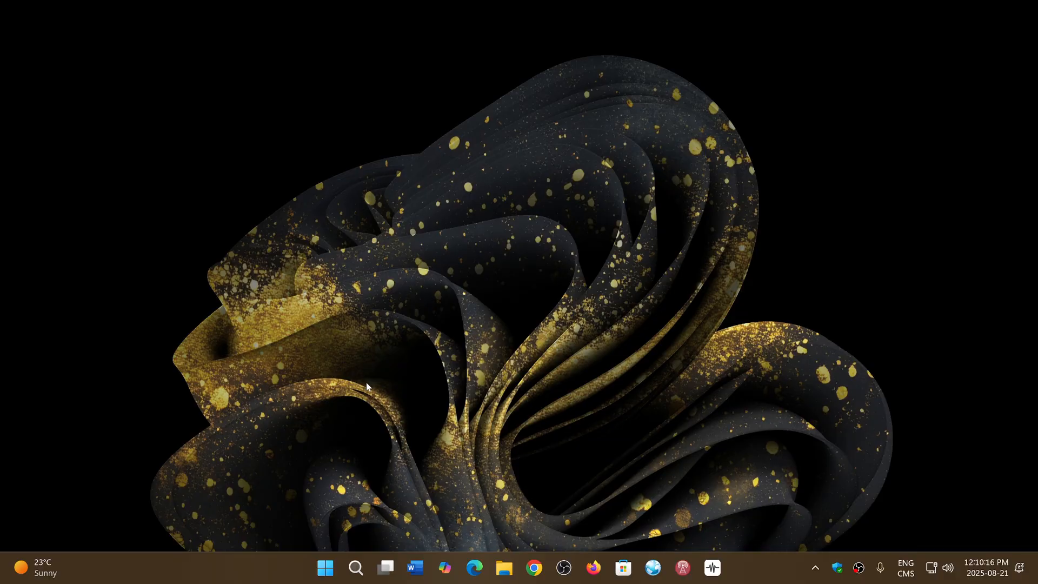
pyautogui.click(712, 567)
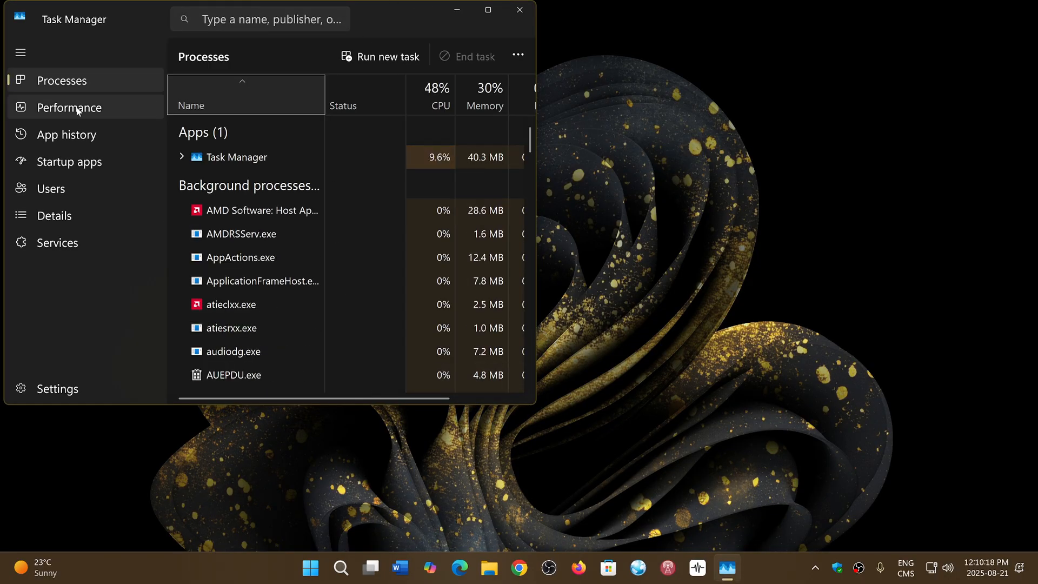
pyautogui.click(69, 107)
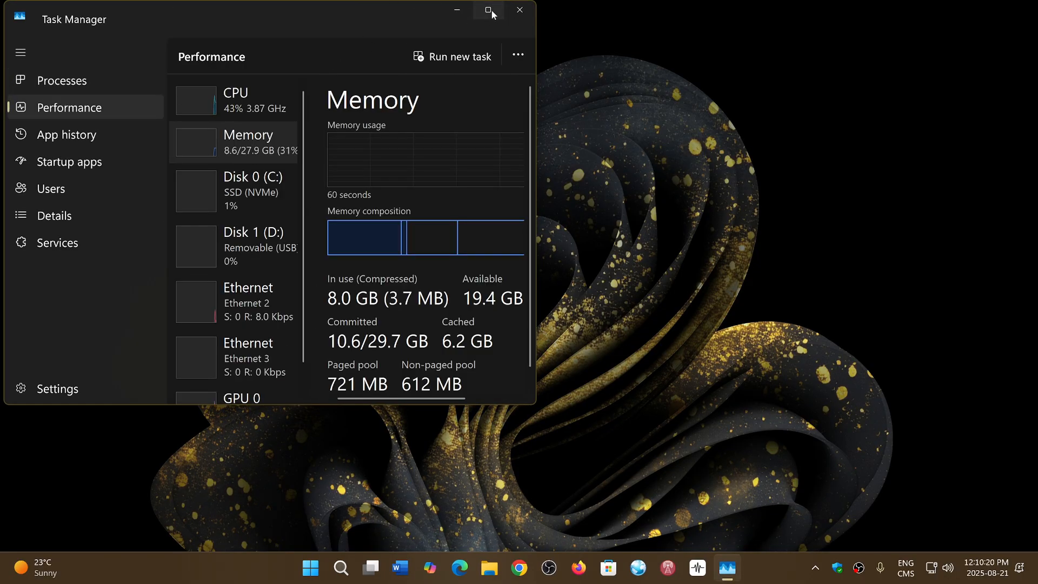
pyautogui.click(489, 10)
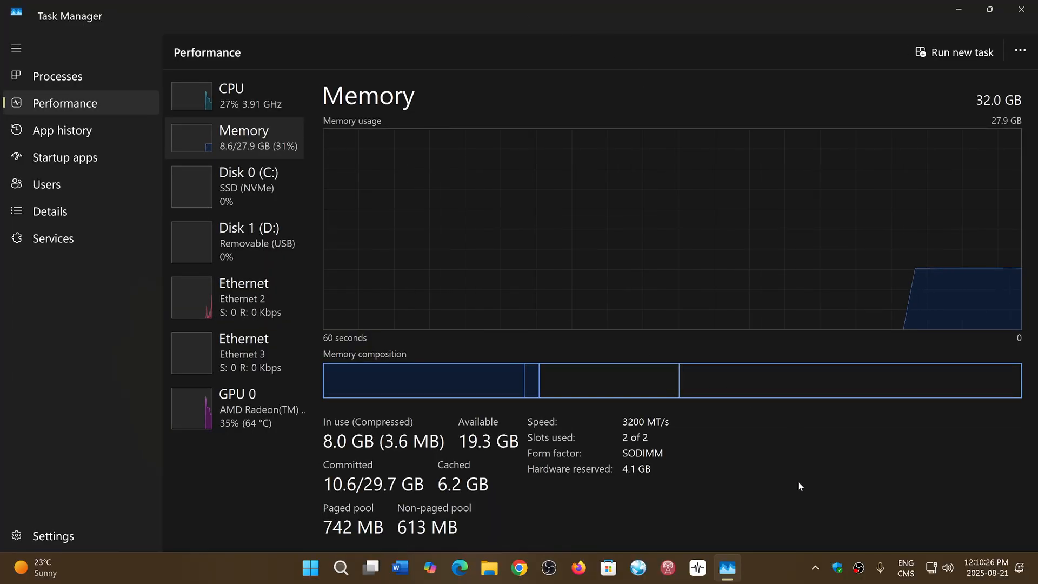
pyautogui.moveTo(241, 192)
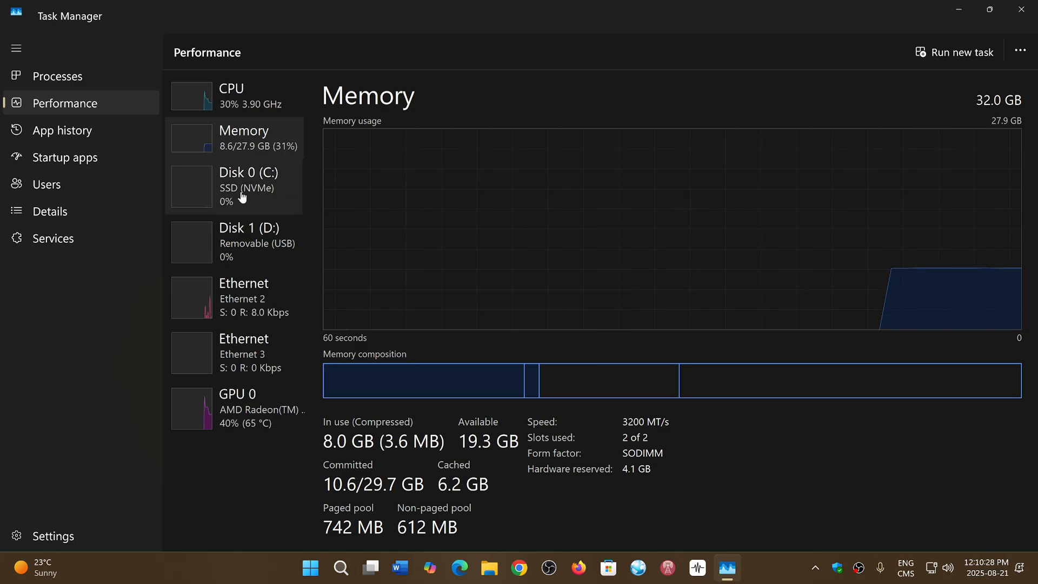
# View the Disk 0 (C:) NVMe SSD activity graphs.
pyautogui.click(235, 187)
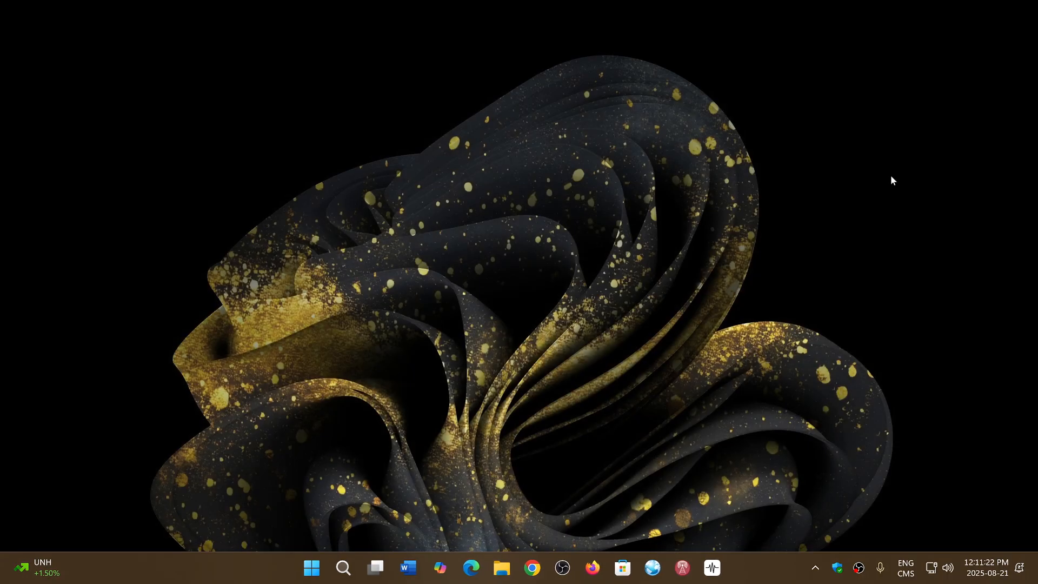
pyautogui.moveTo(760, 568)
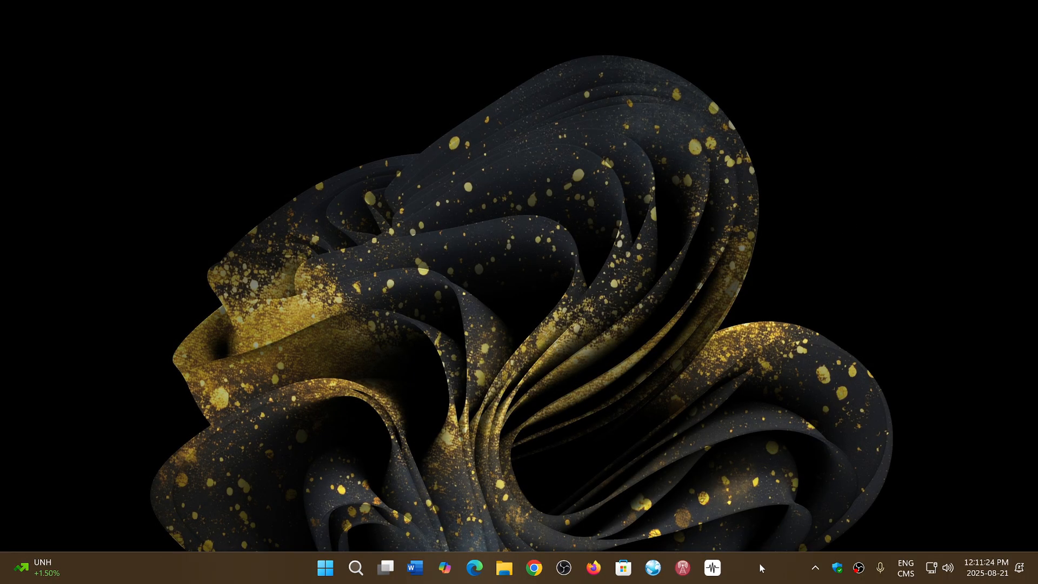